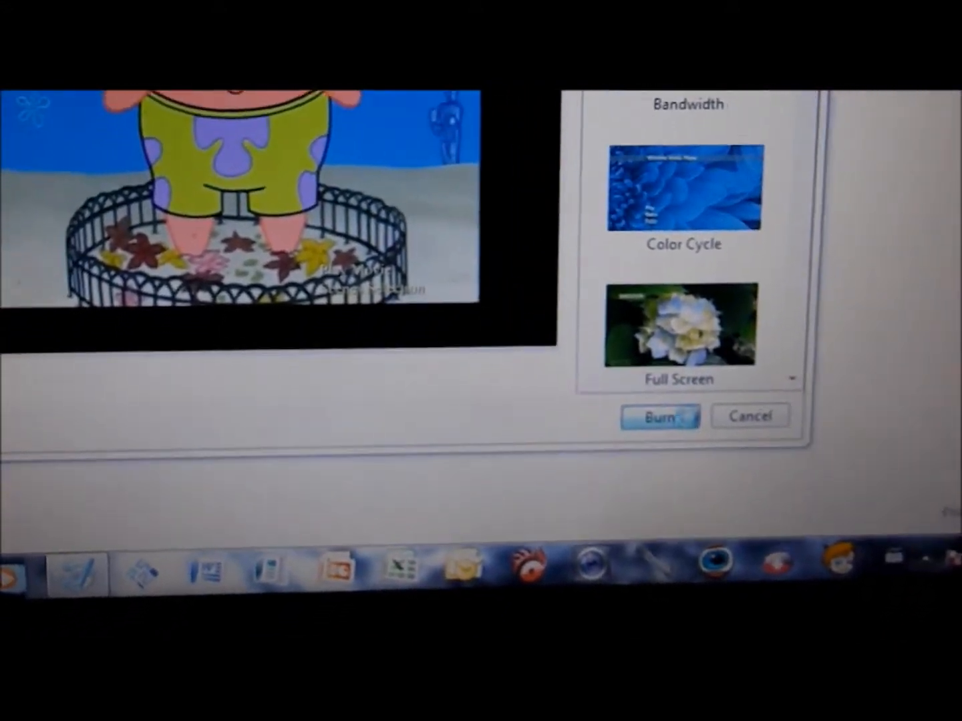
Start the burn, then cancel the 'Insert a disc' prompt
{"action": "left_click", "coordinate": [660, 417]}
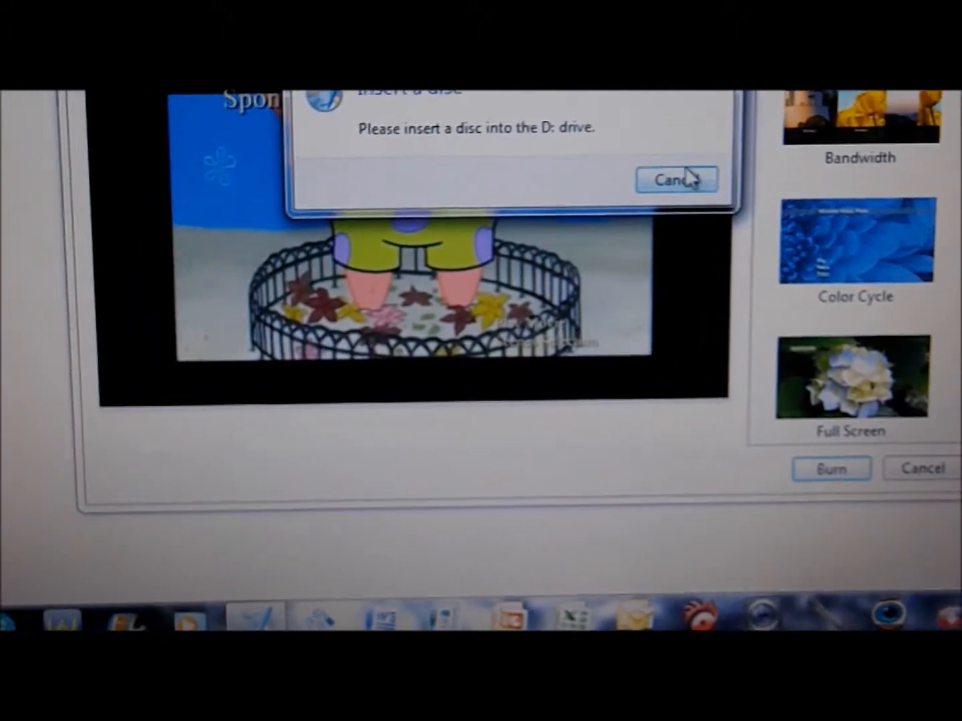
{"action": "left_click", "coordinate": [675, 179]}
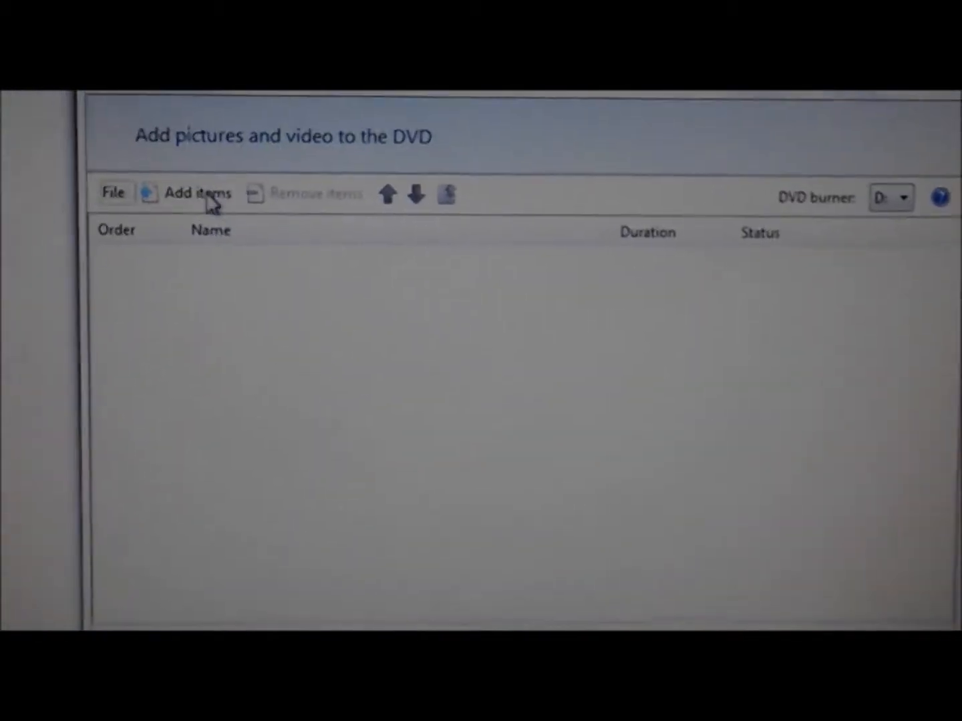
Bring up the Add Items file browser listing the SpongeBob videos
{"action": "left_click", "coordinate": [198, 192]}
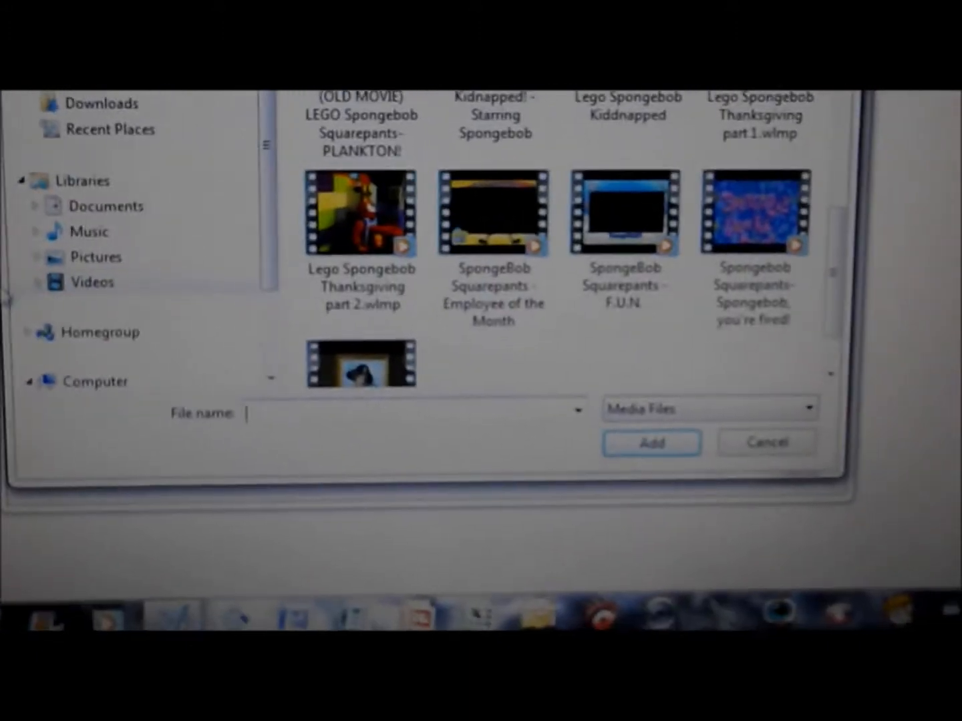
Add the Disney-Pixar Toy Story Of Terror video (0:21:45) to the disc list
{"action": "left_click", "coordinate": [34, 283]}
{"action": "type", "text": "spongebob 1"}
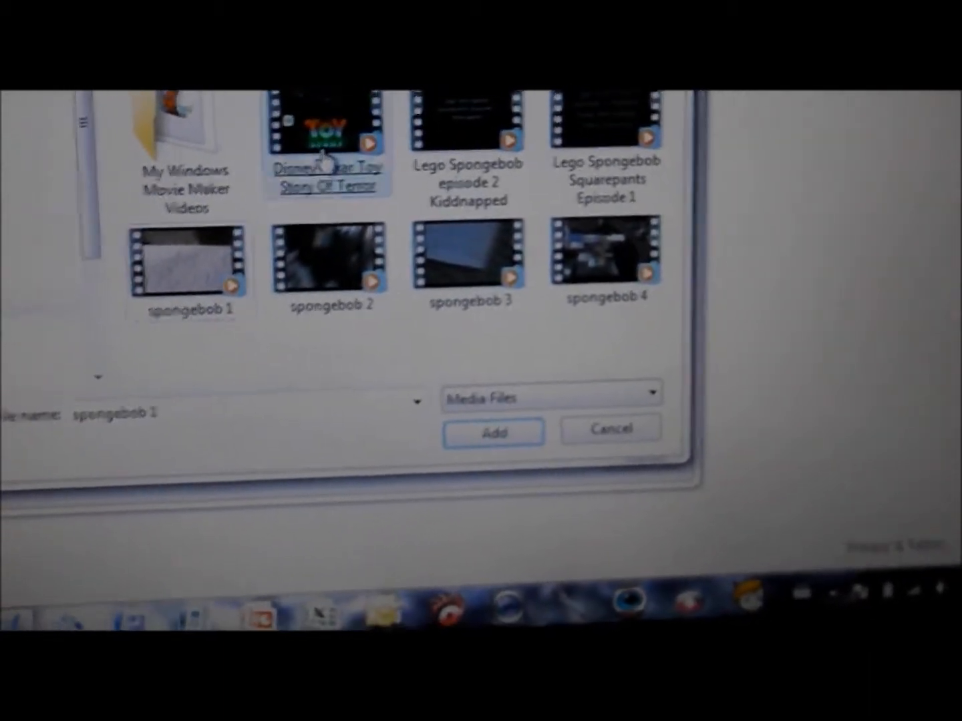
{"action": "left_click", "coordinate": [493, 432]}
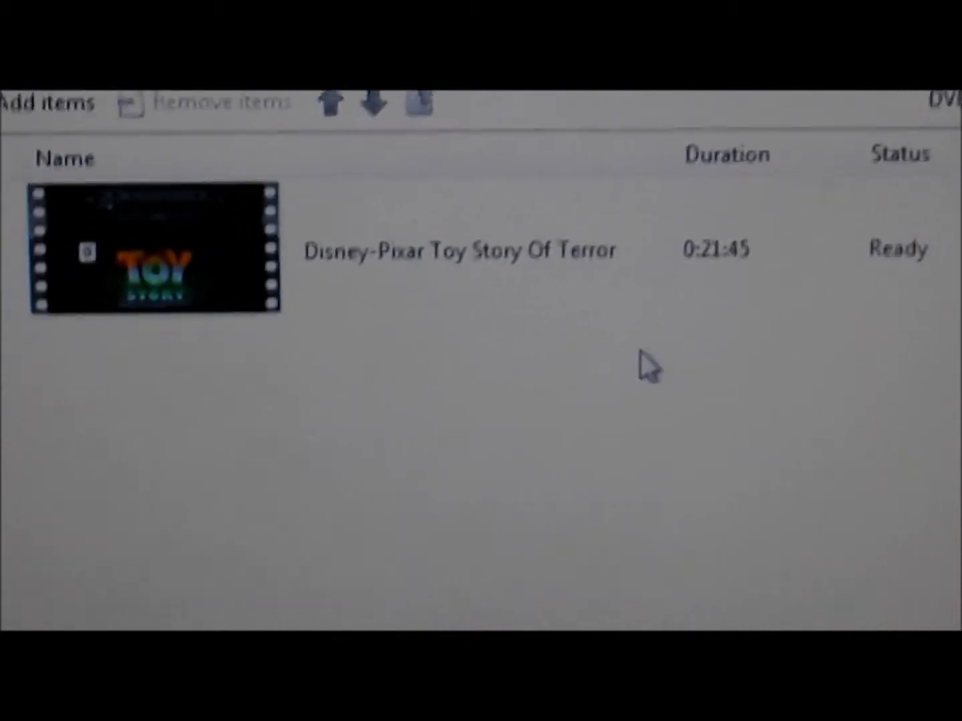